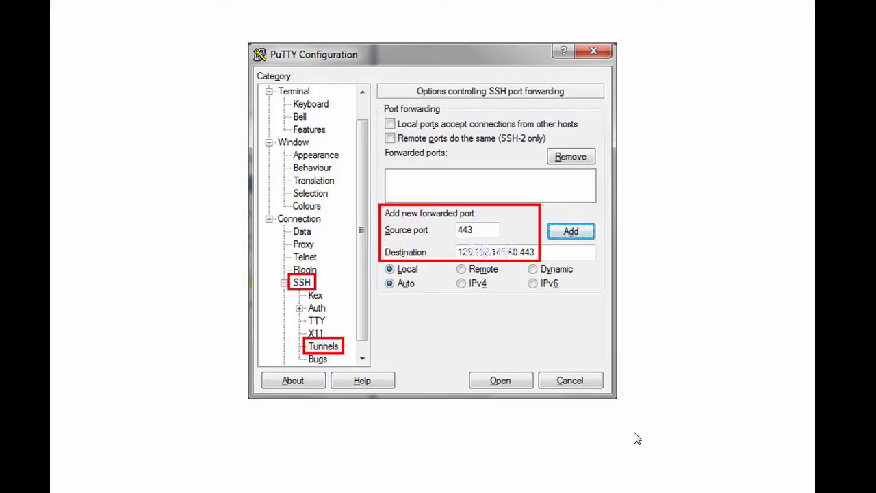
pyautogui.moveTo(474, 244)
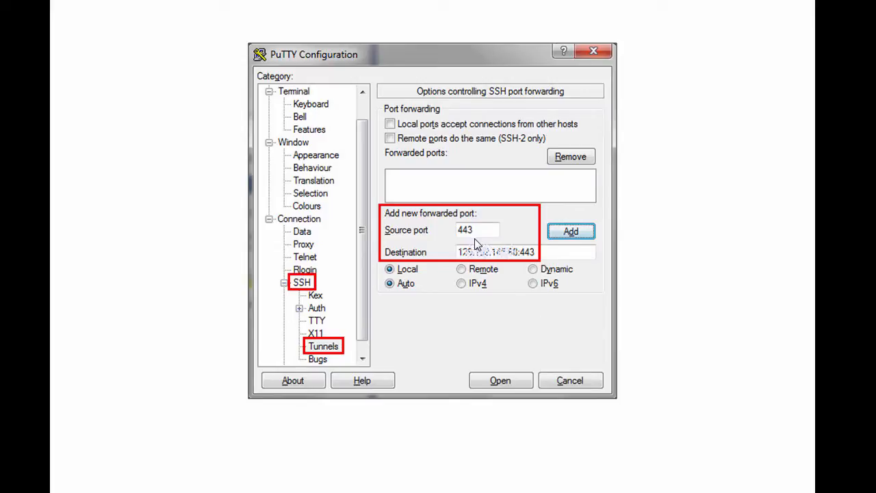
pyautogui.moveTo(523, 263)
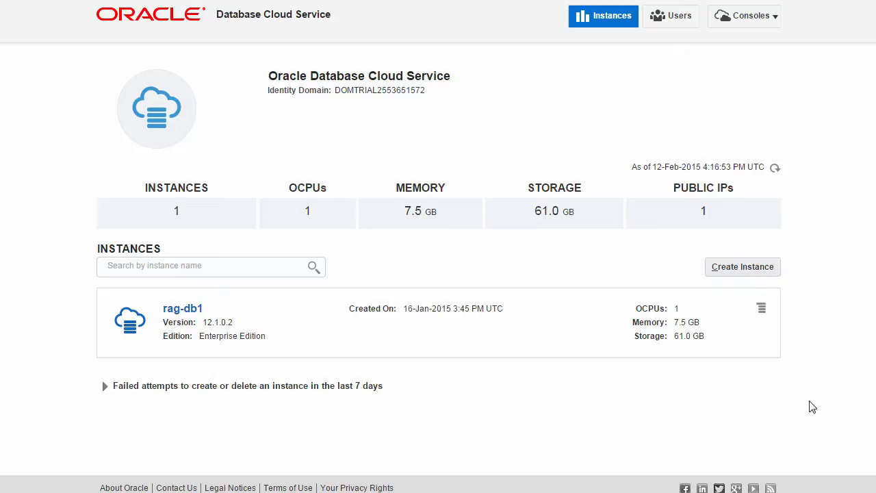
pyautogui.moveTo(761, 308)
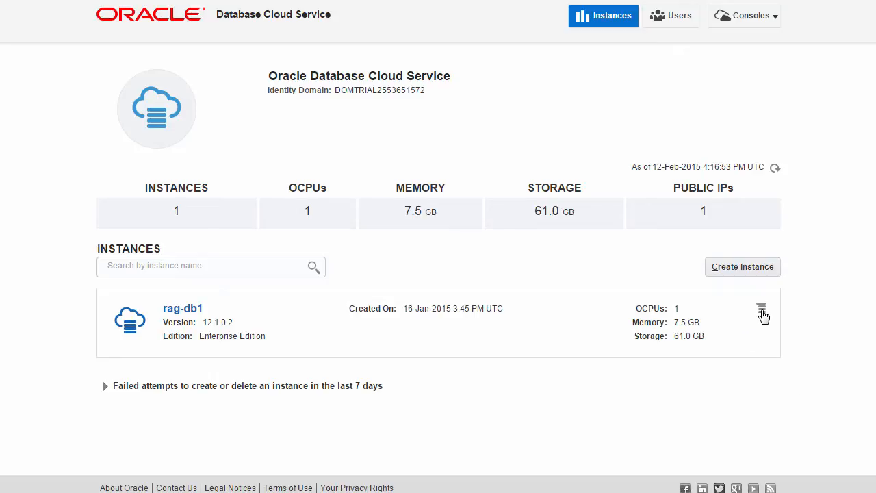
# Launch the DBaaS Monitor console from the rag-db1 instance menu.
pyautogui.click(762, 309)
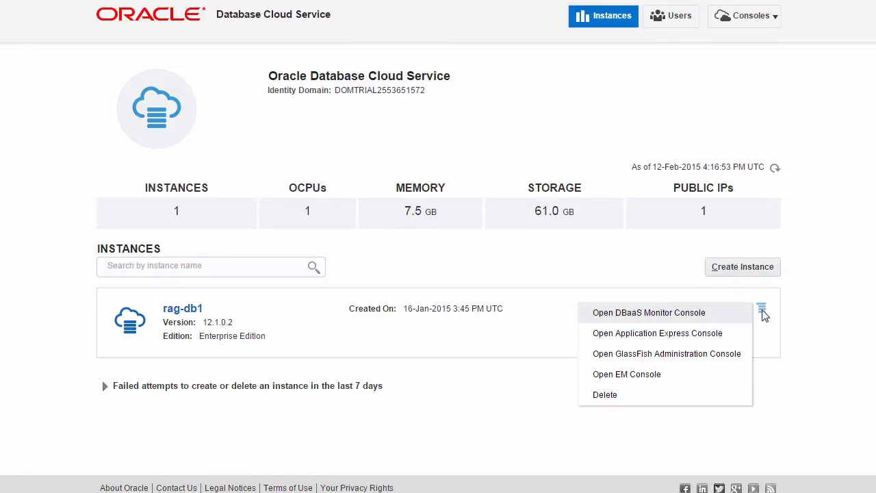
pyautogui.moveTo(714, 320)
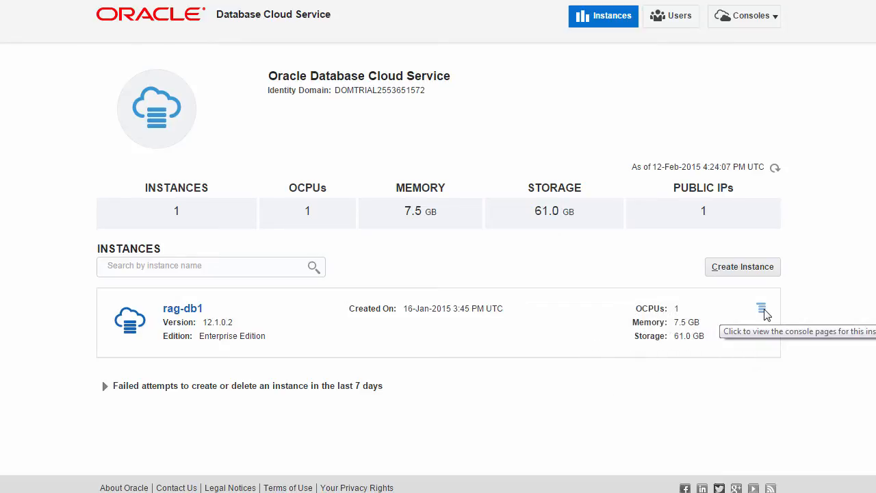
pyautogui.moveTo(342, 329)
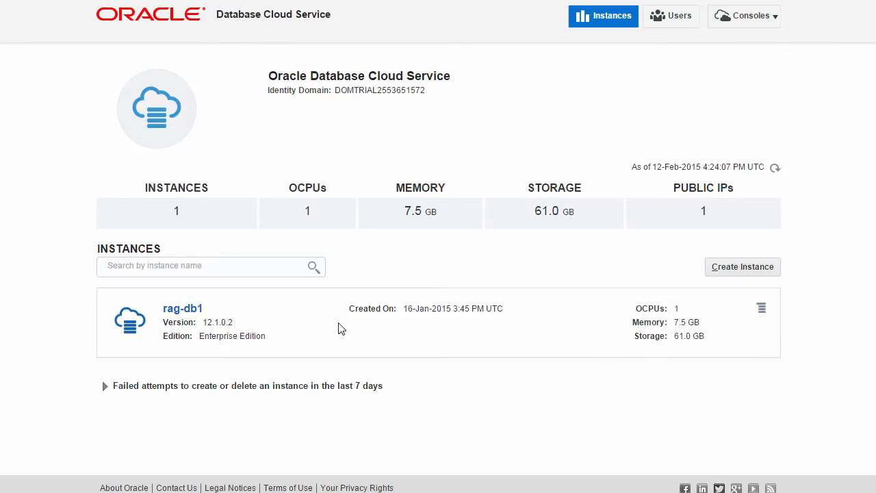
pyautogui.moveTo(184, 308)
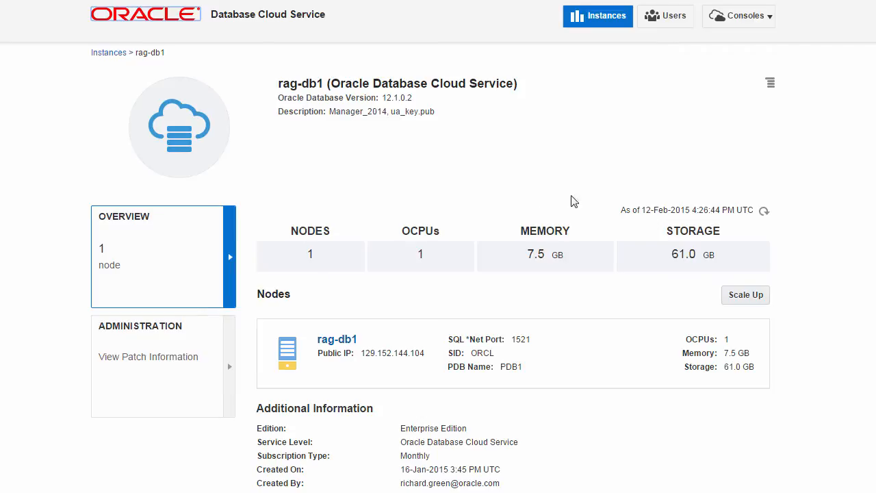
pyautogui.moveTo(770, 83)
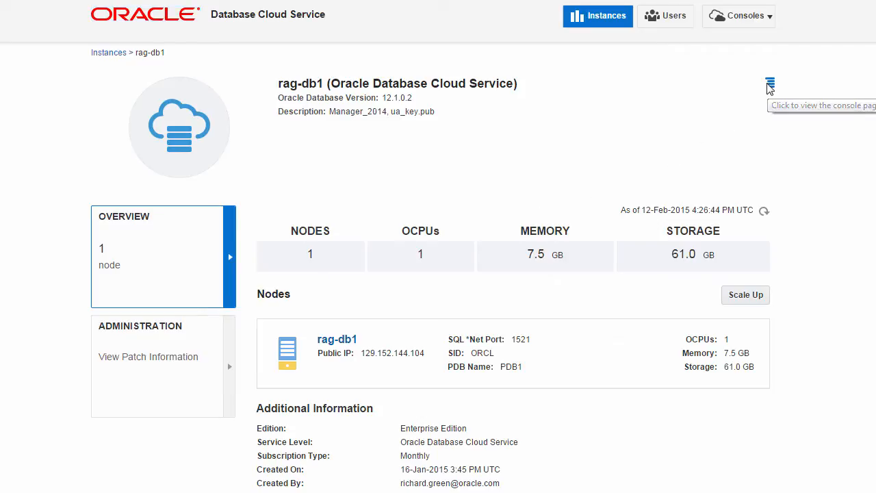
pyautogui.click(769, 83)
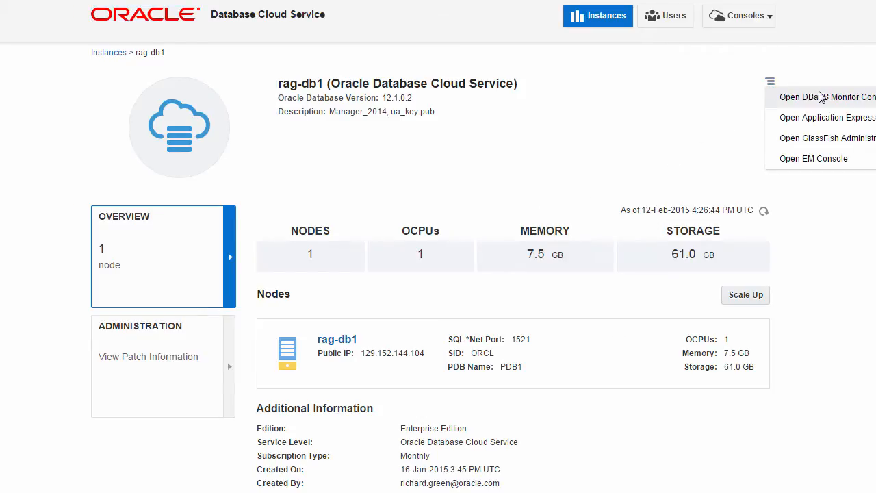
pyautogui.click(827, 96)
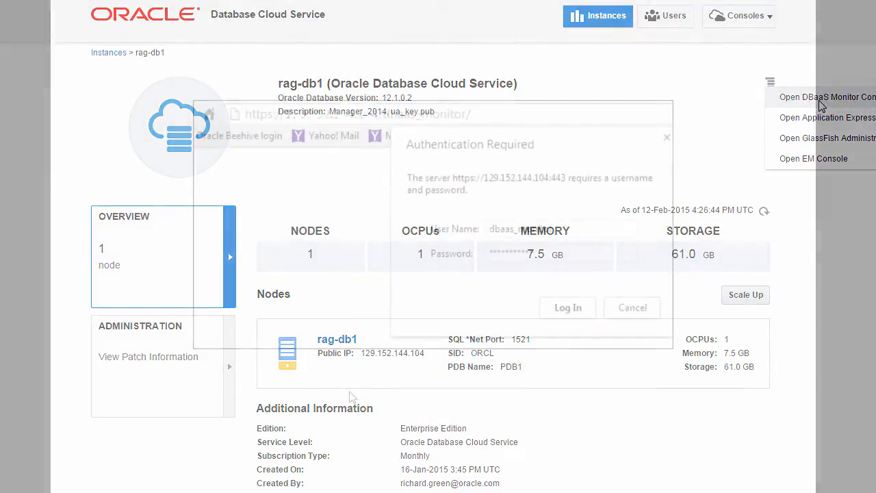
# Enter the dbaas_monitor user name and password in the Authentication Required dialog.
pyautogui.click(827, 96)
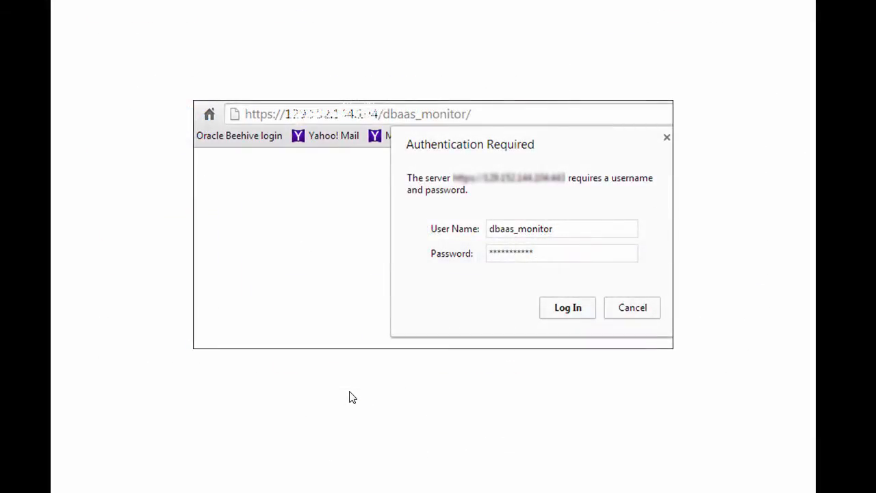
pyautogui.moveTo(343, 323)
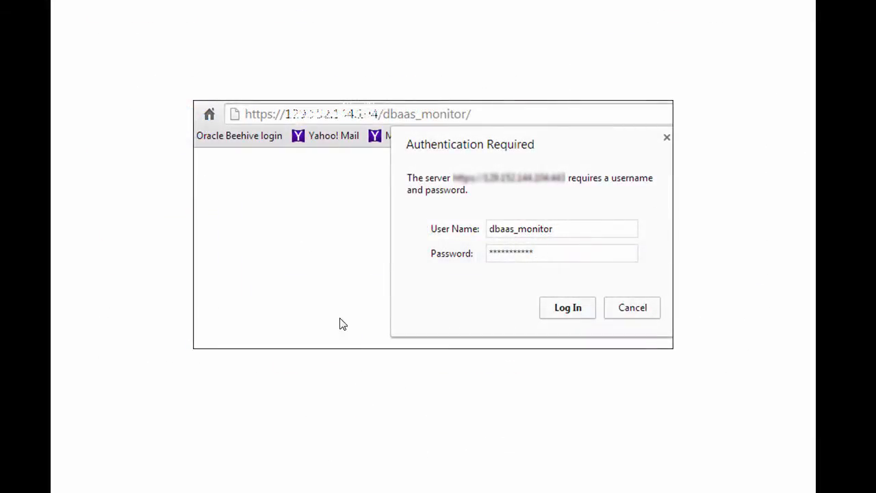
pyautogui.moveTo(308, 132)
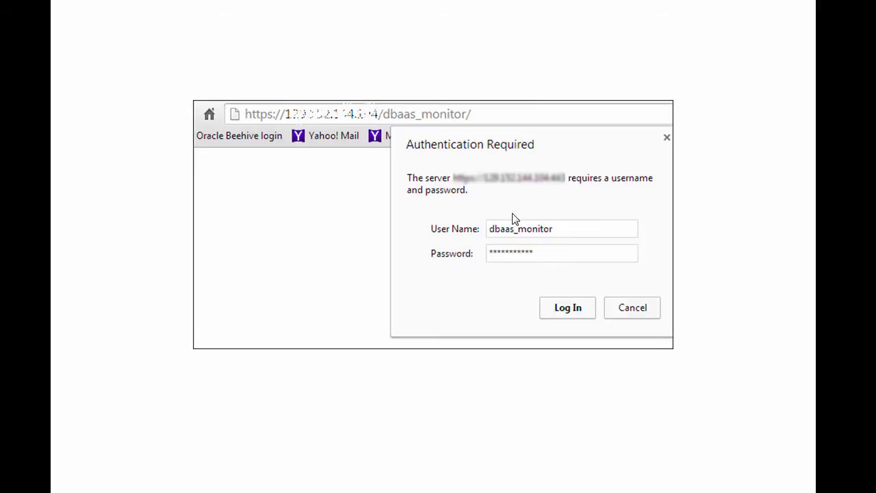
pyautogui.moveTo(561, 244)
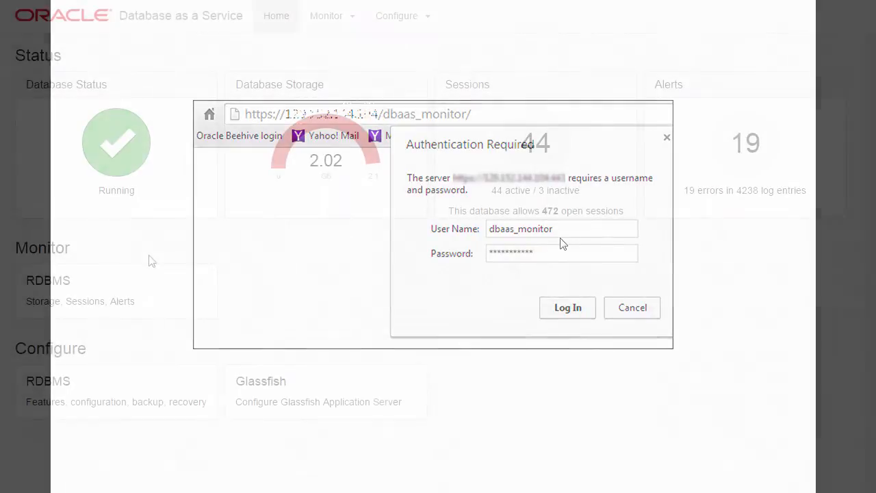
# Sign in to DBaaS Monitor and review the home status tiles showing 2.02 GB, 44 sessions, 19 alerts.
pyautogui.click(566, 307)
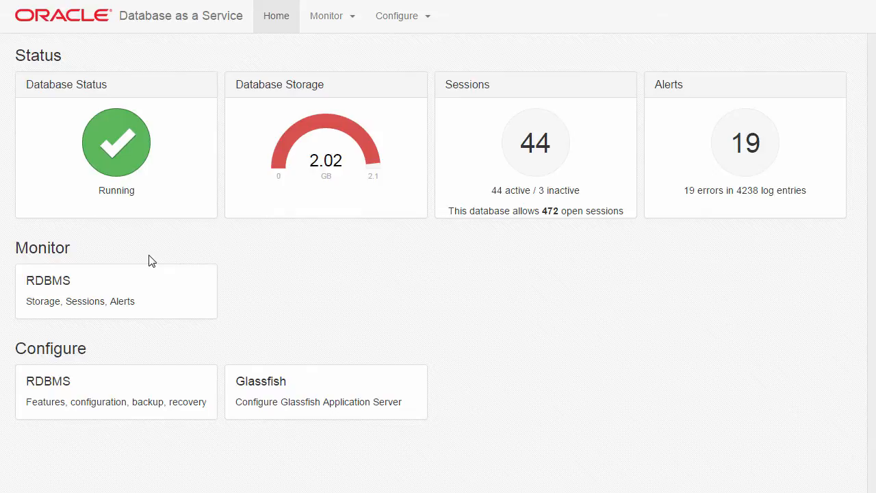
pyautogui.moveTo(126, 171)
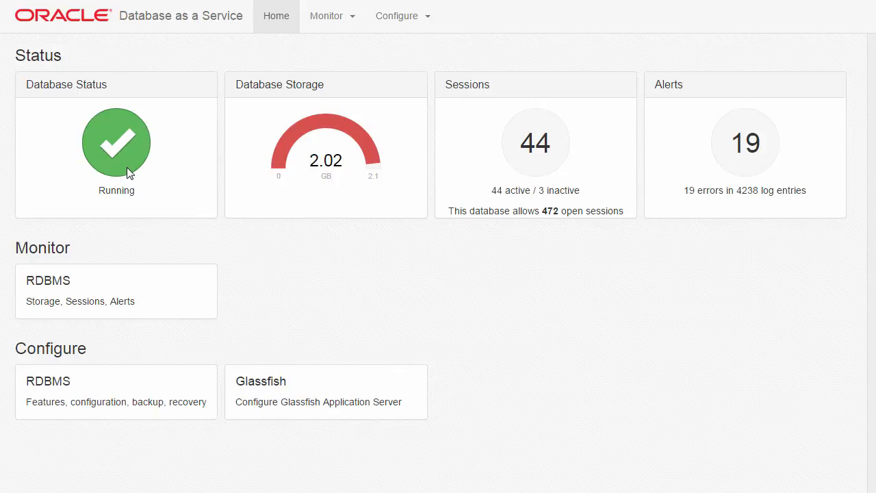
pyautogui.moveTo(326, 197)
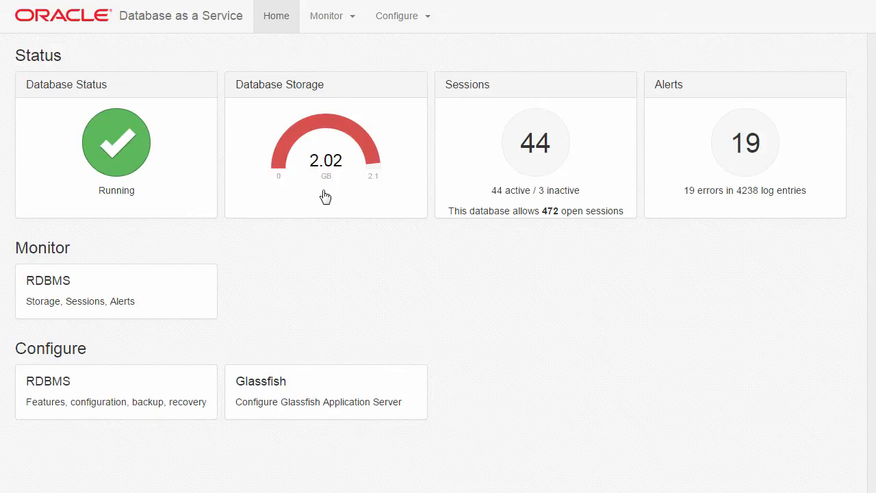
pyautogui.moveTo(544, 170)
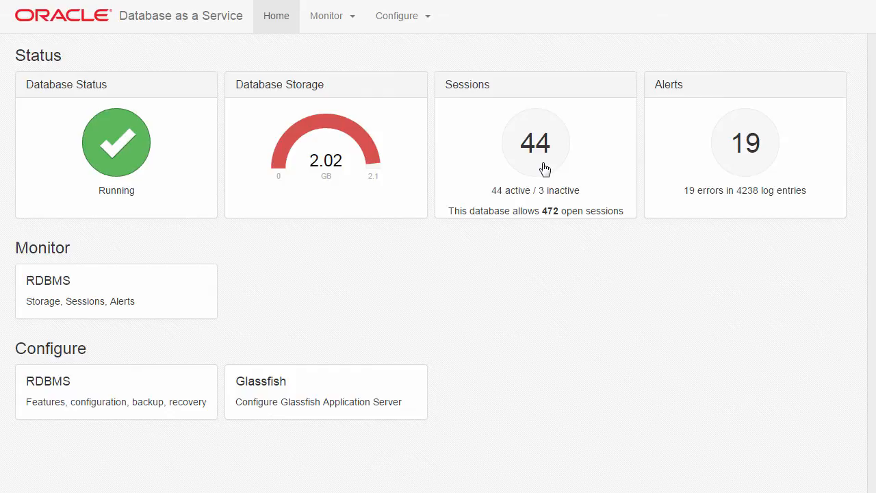
pyautogui.moveTo(738, 169)
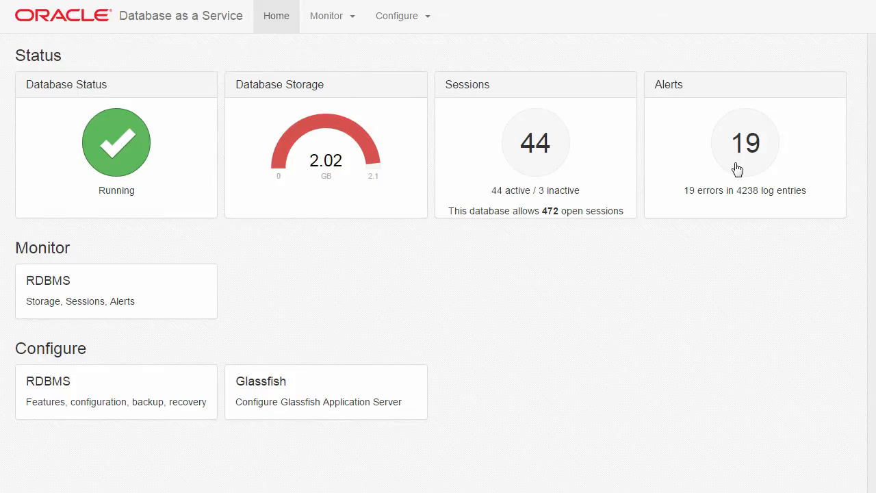
pyautogui.moveTo(363, 239)
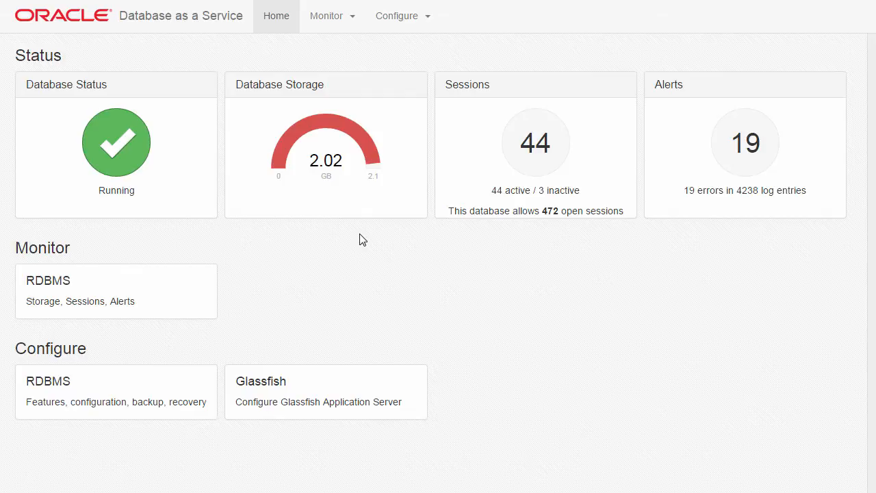
pyautogui.moveTo(350, 21)
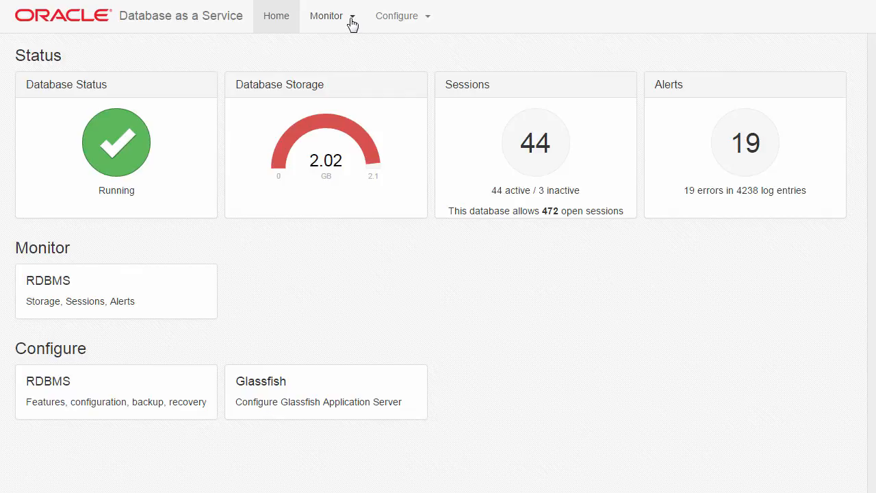
pyautogui.click(325, 16)
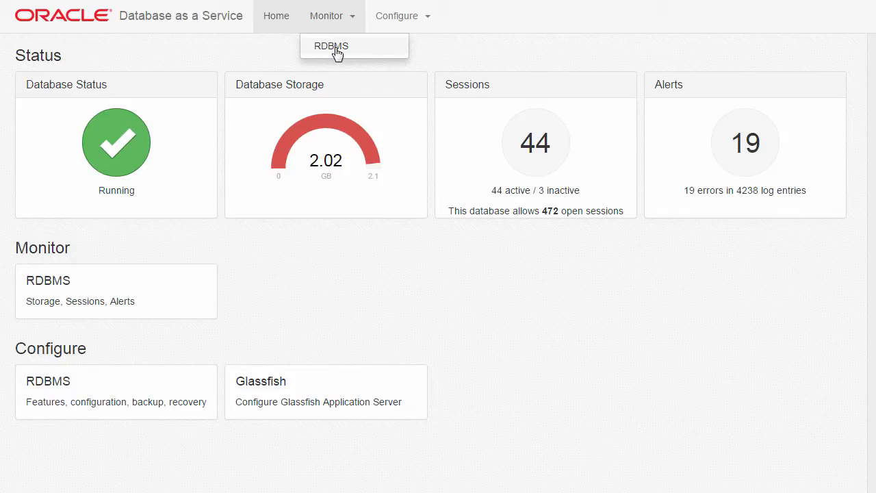
pyautogui.moveTo(88, 282)
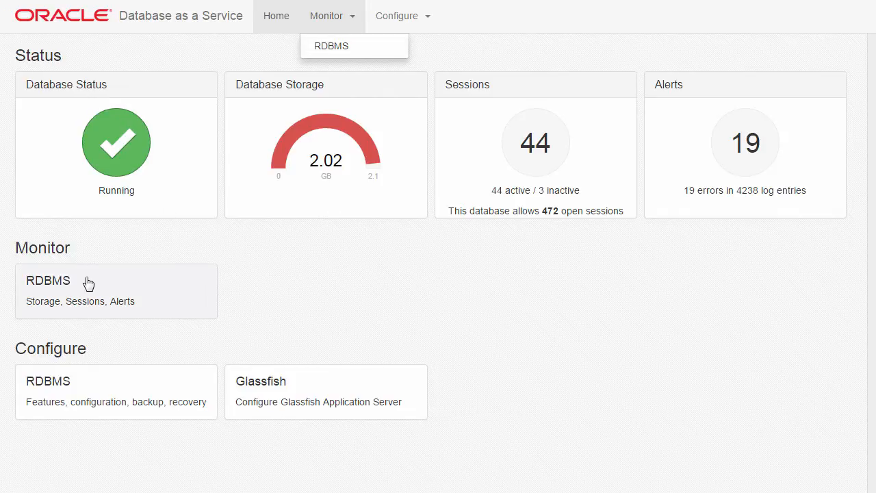
# View the RDBMS Storage chart of 2.11 GB across SYSAUX, USERS, SYSTEM and EXAMPLE tablespaces.
pyautogui.click(331, 46)
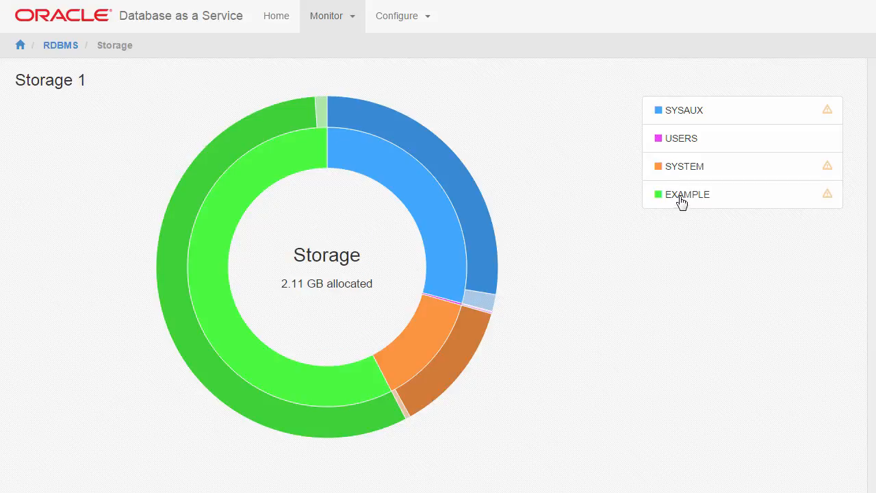
pyautogui.click(687, 195)
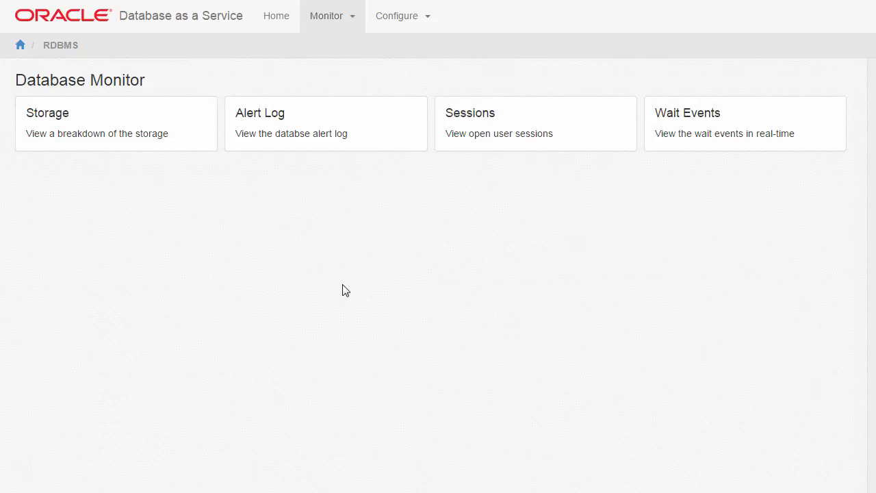
pyautogui.moveTo(457, 134)
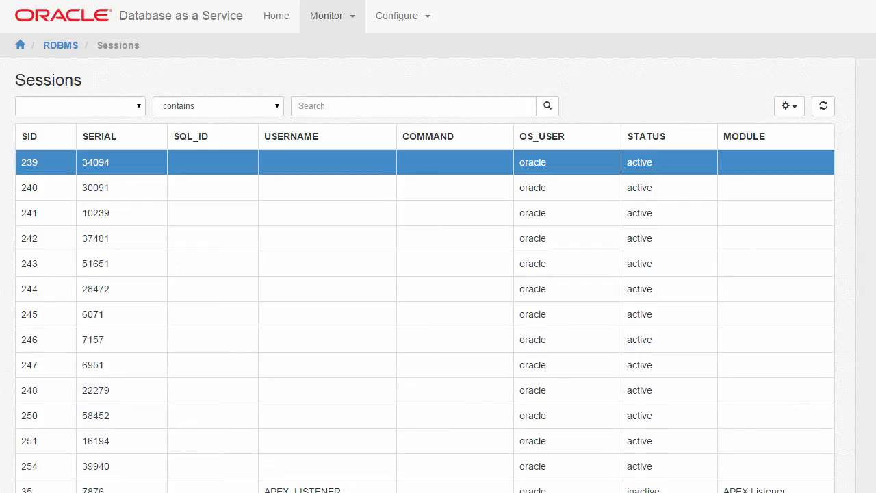
pyautogui.scroll(-3)
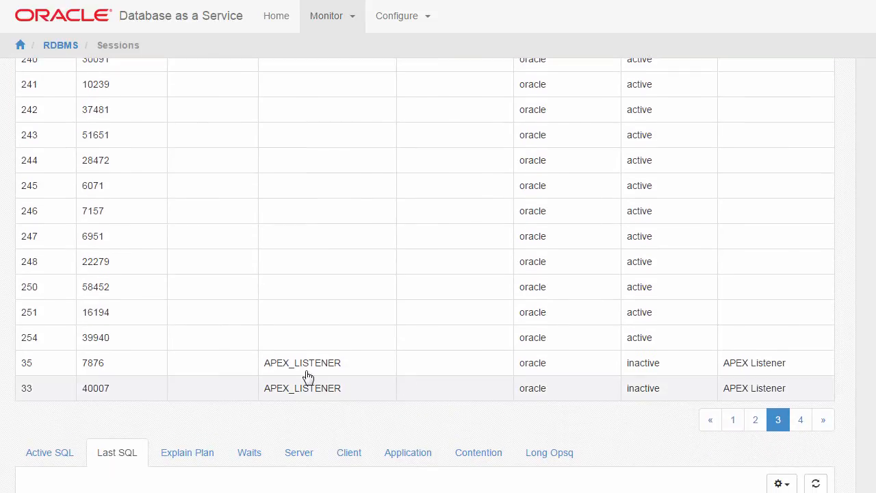
pyautogui.click(301, 363)
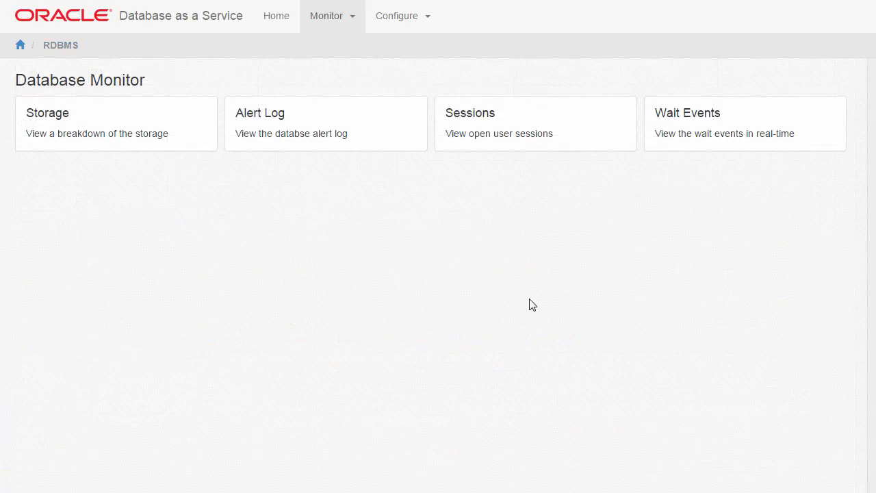
pyautogui.moveTo(598, 267)
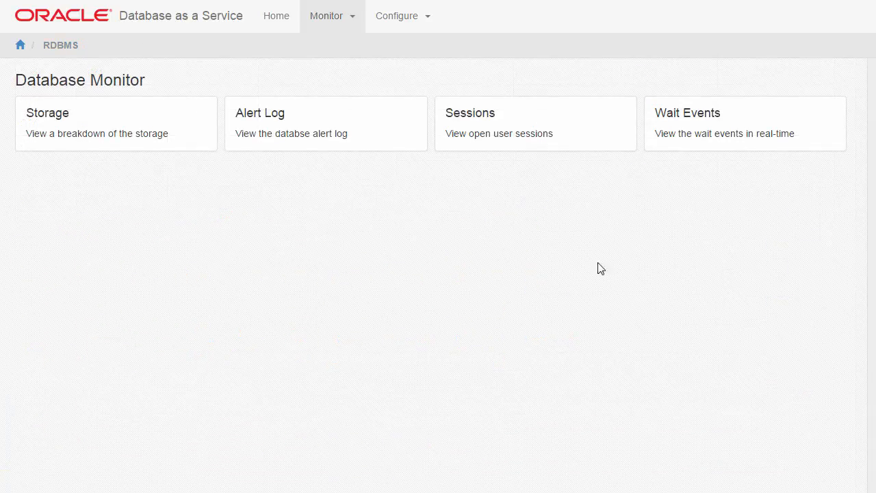
pyautogui.moveTo(679, 136)
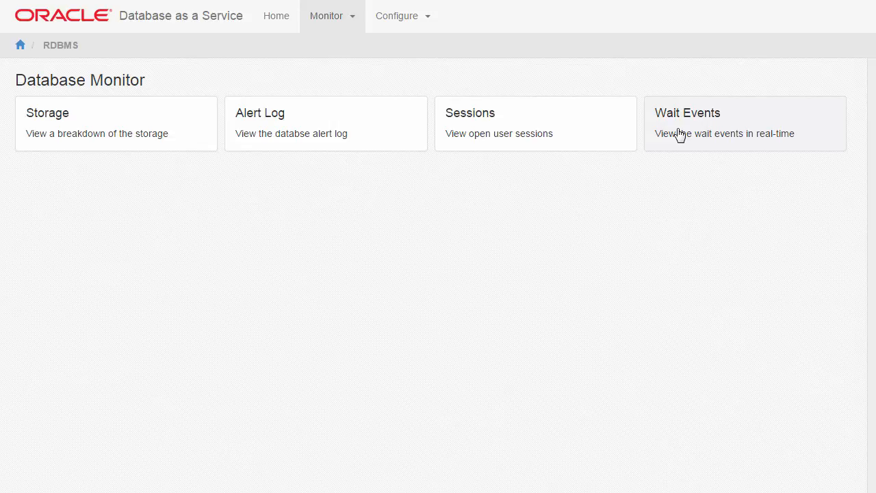
pyautogui.click(687, 112)
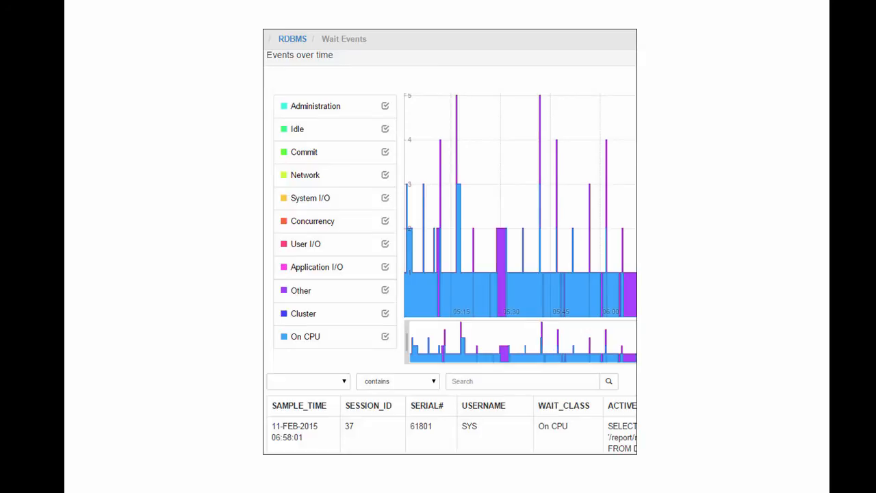
pyautogui.click(305, 336)
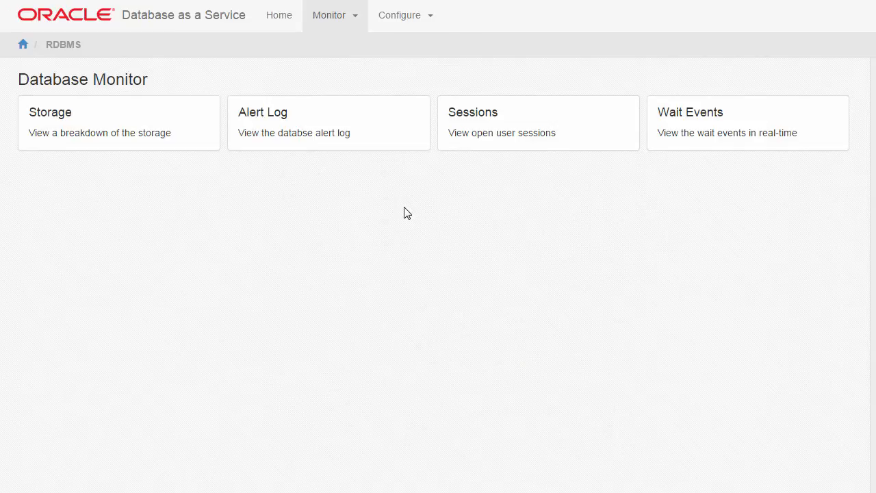
# Review the RDBMS configuration feature list with RAC disabled and other features enabled.
pyautogui.click(405, 15)
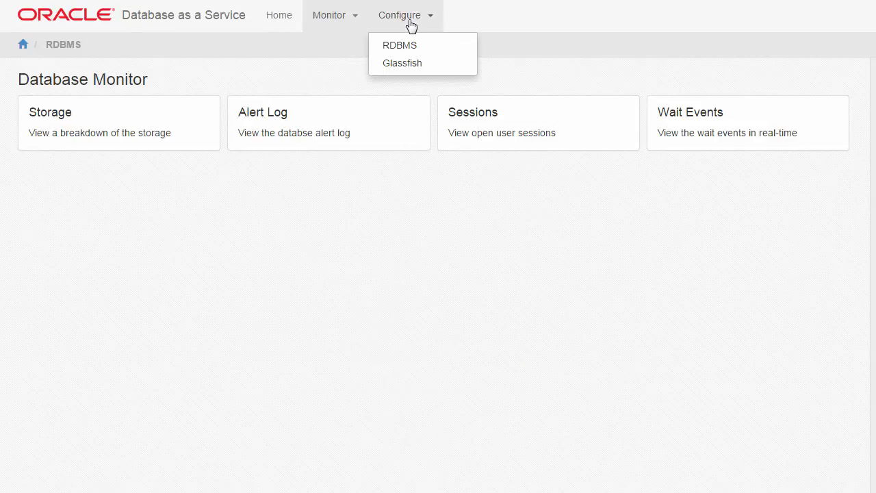
pyautogui.moveTo(400, 45)
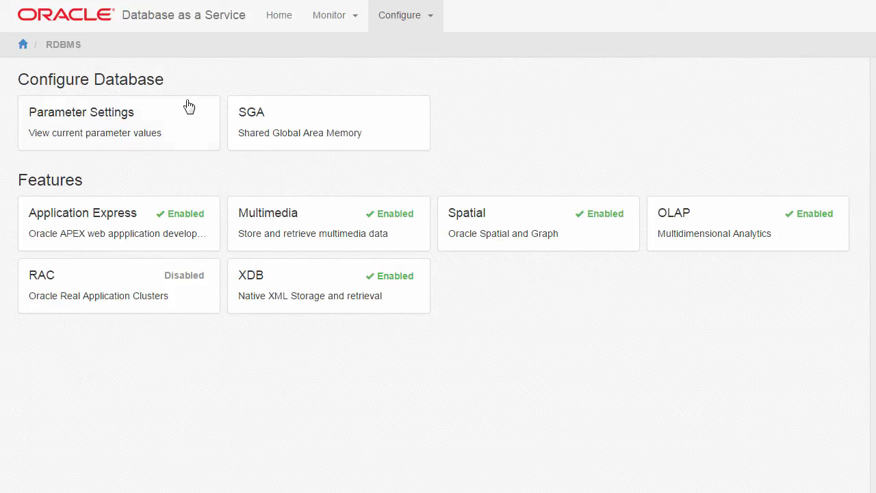
pyautogui.moveTo(99, 187)
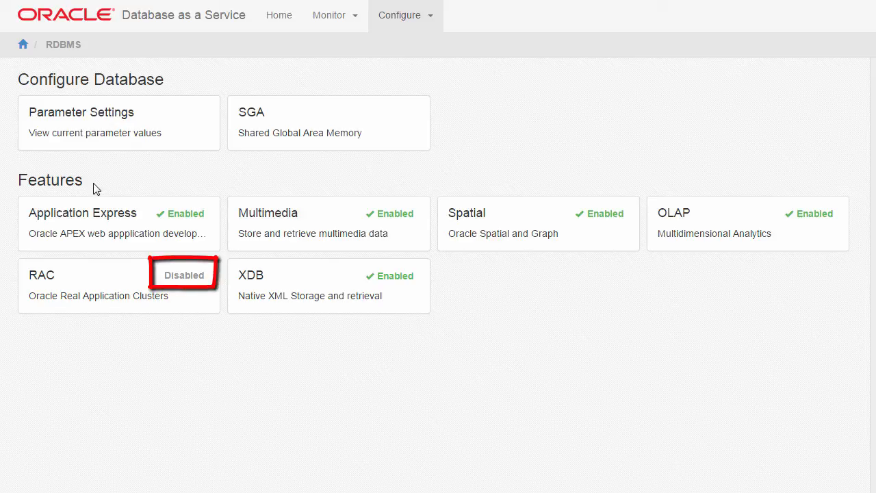
pyautogui.moveTo(68, 286)
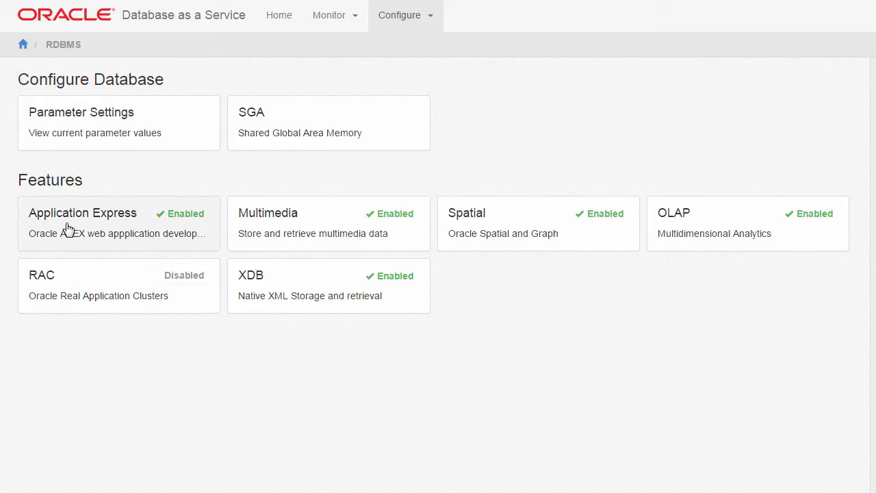
pyautogui.moveTo(479, 246)
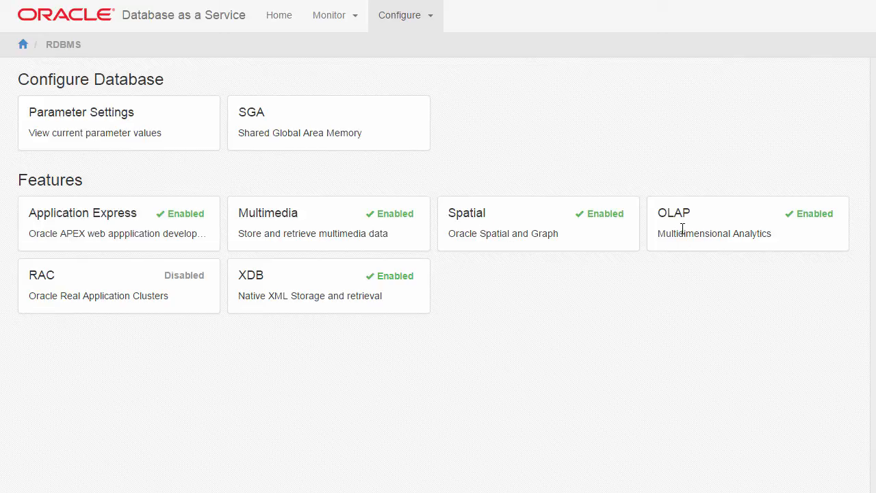
pyautogui.moveTo(390, 290)
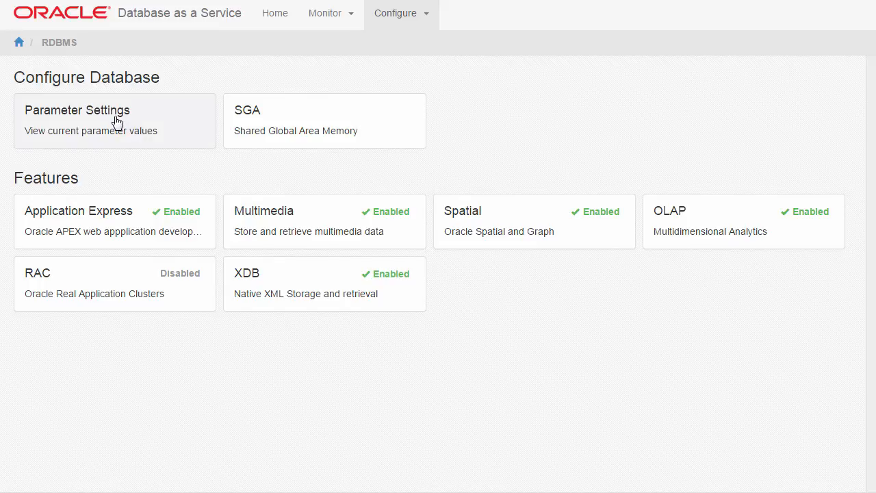
# Set control_file_record_keep_time to 40 in Database Parameters and save the change.
pyautogui.click(77, 109)
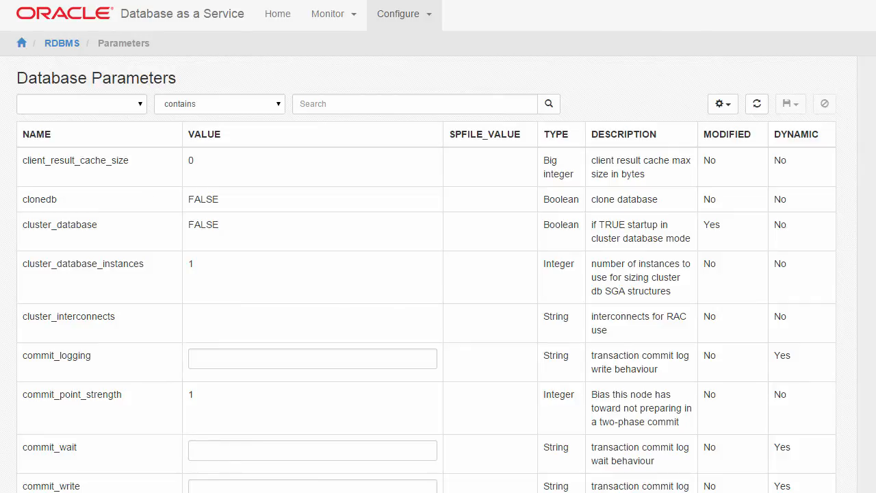
pyautogui.scroll(-3)
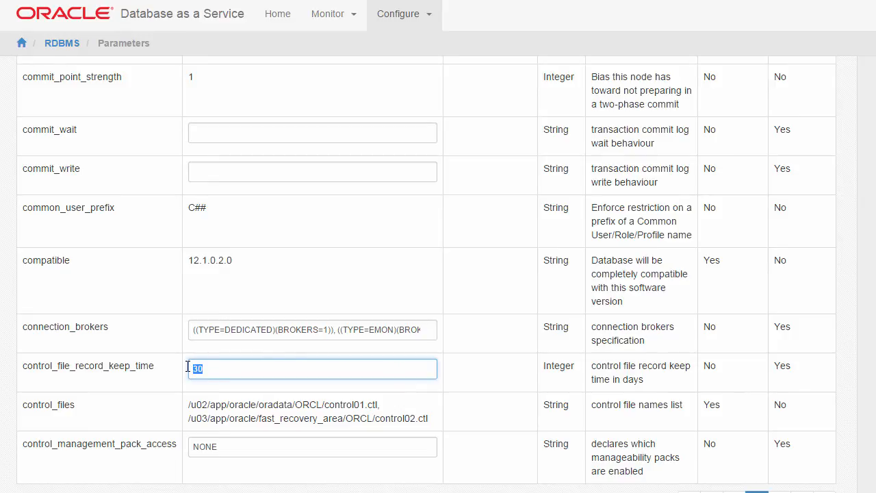
pyautogui.write('40')
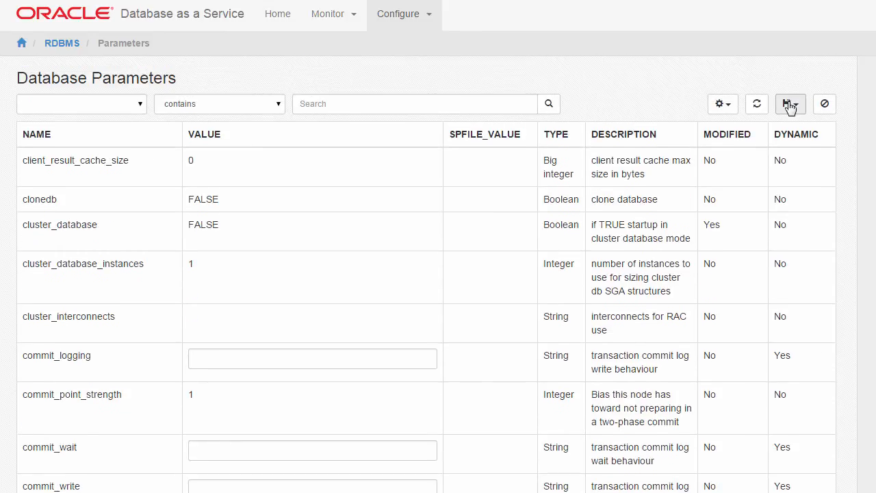
pyautogui.moveTo(787, 104)
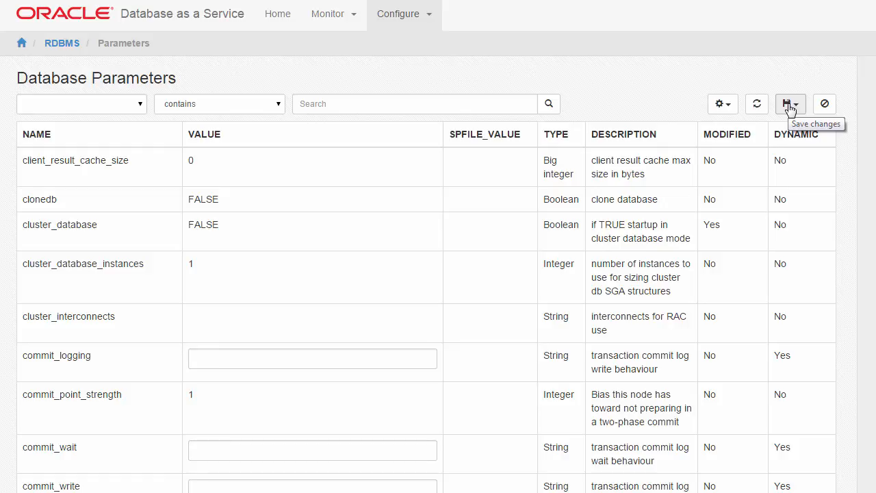
pyautogui.click(276, 13)
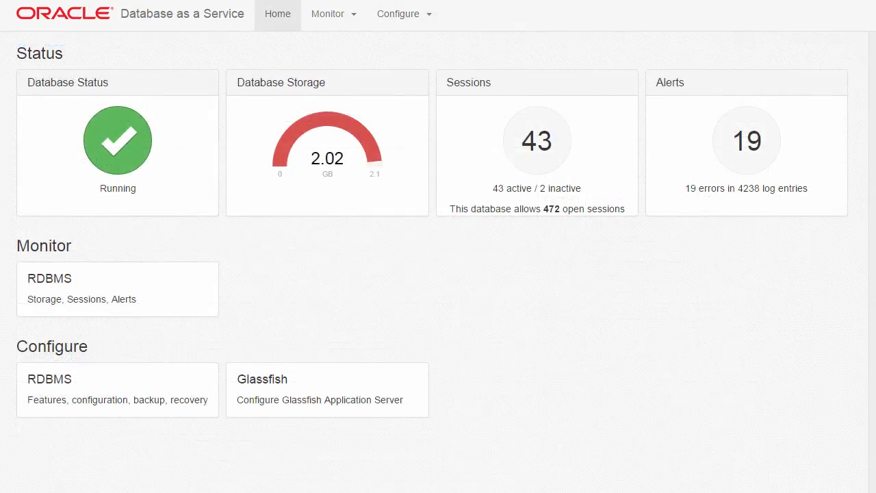